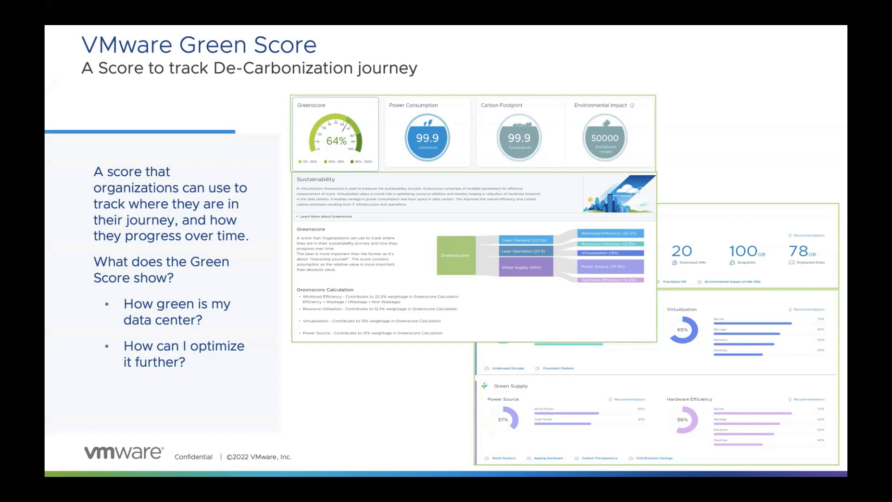
- Open Sustainability from Manage Configuration on the Quick Start page
key("Right")
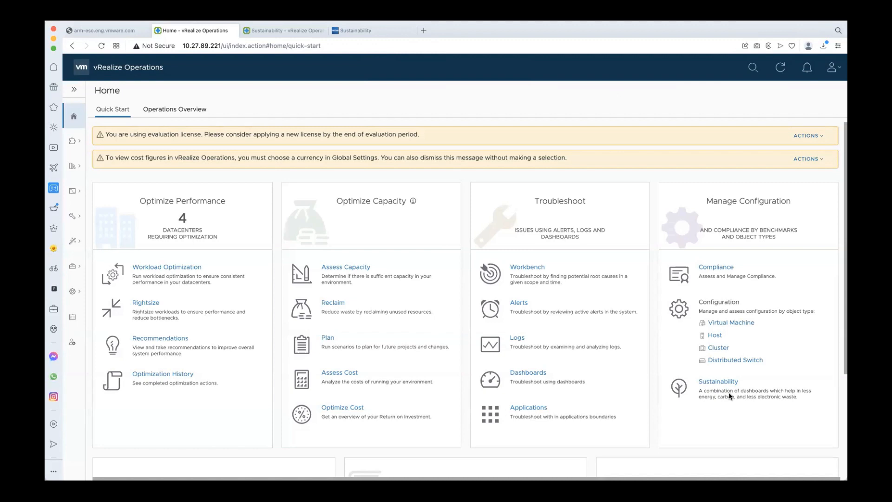
mouse_move(717, 384)
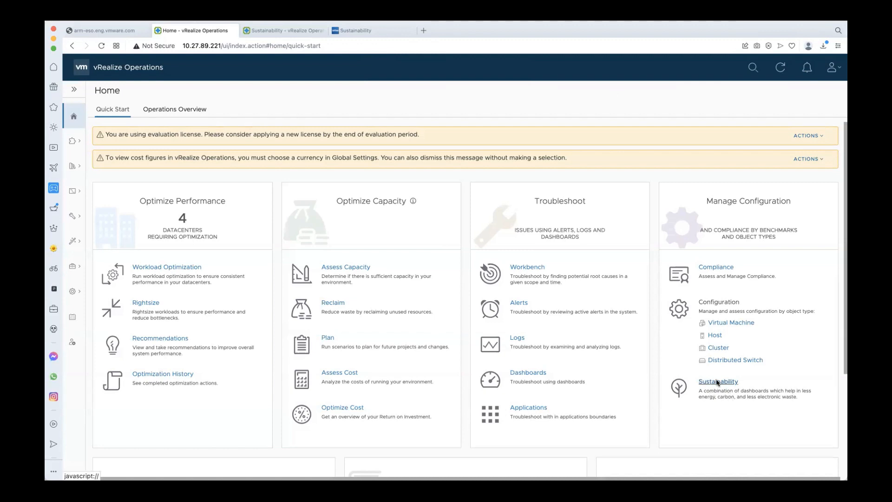
left_click(719, 381)
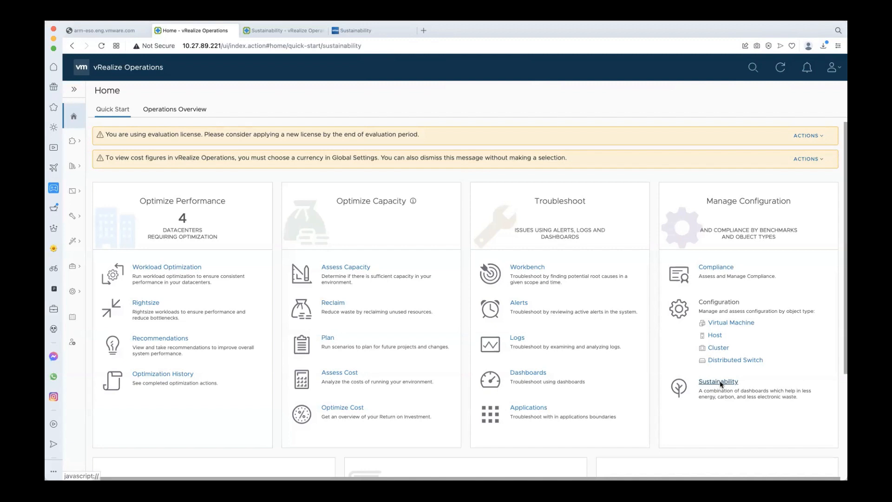
left_click(718, 382)
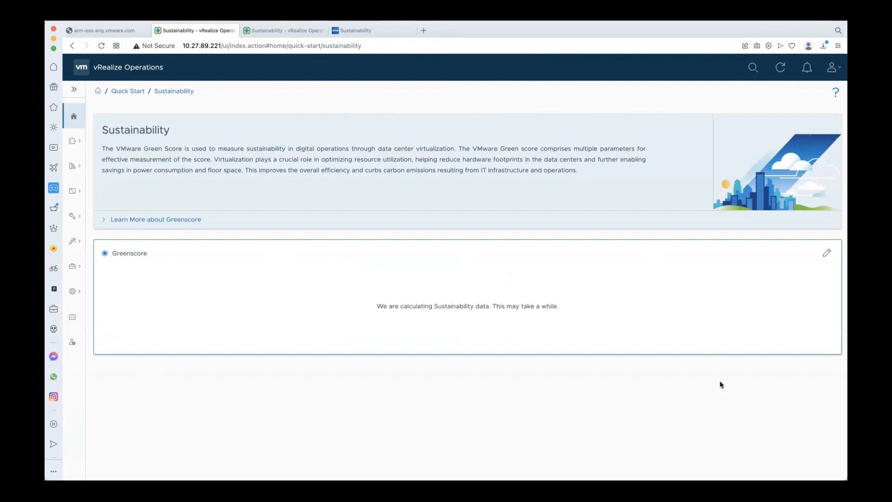
mouse_move(827, 255)
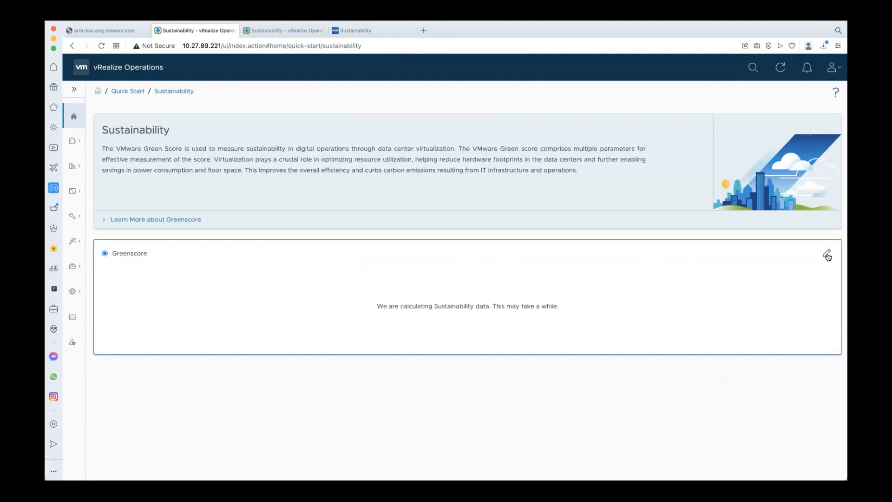
- Enter Greenscore organization details (virtualization ratios, coal and hydro power shares, hardware ages) and save
left_click(826, 254)
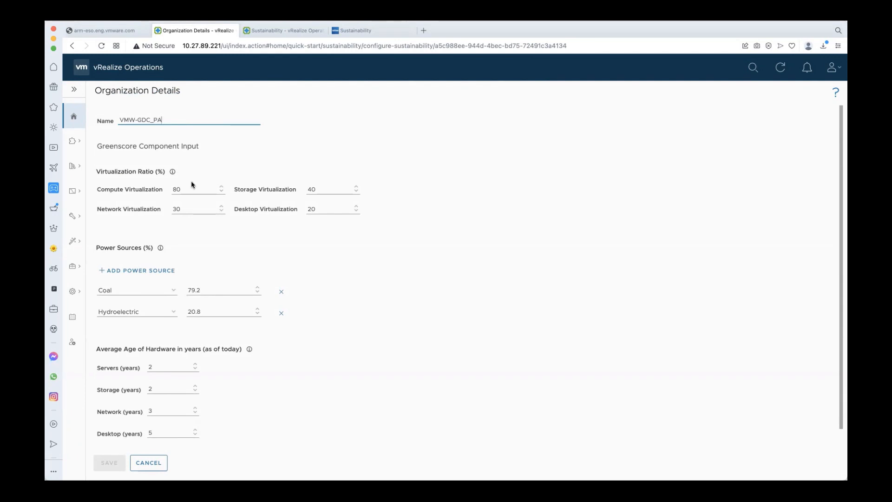
mouse_move(194, 189)
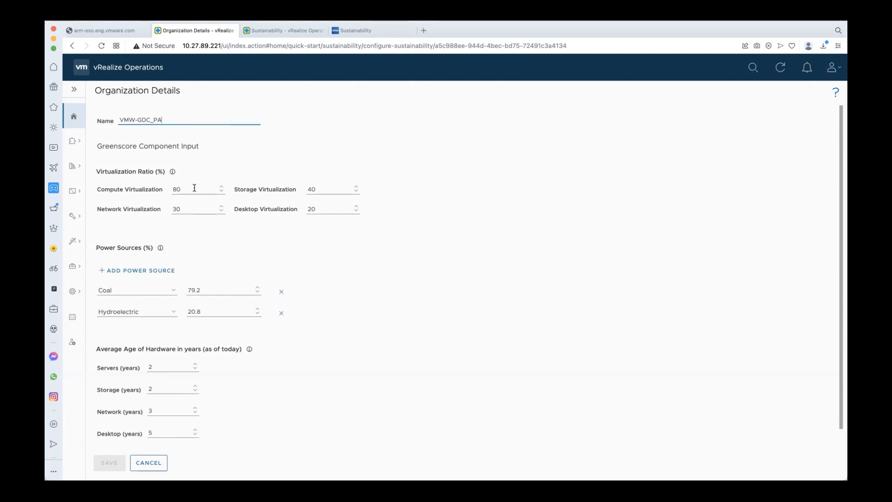
left_click(195, 189)
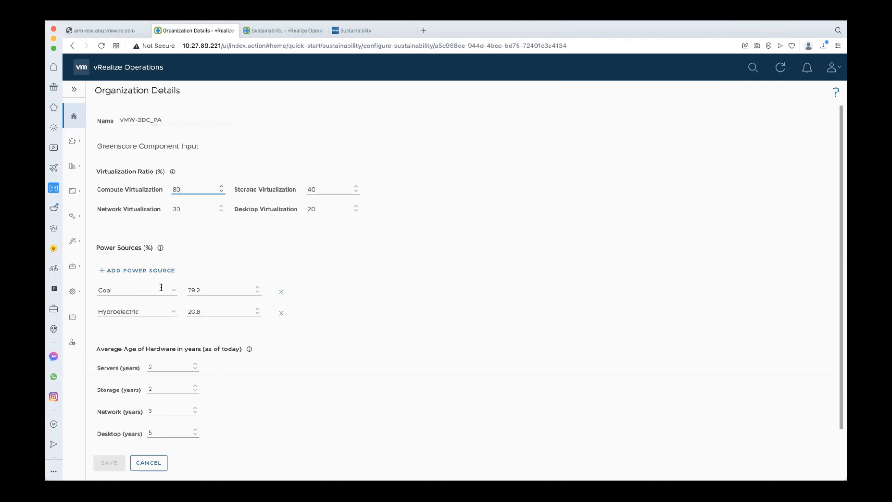
mouse_move(162, 290)
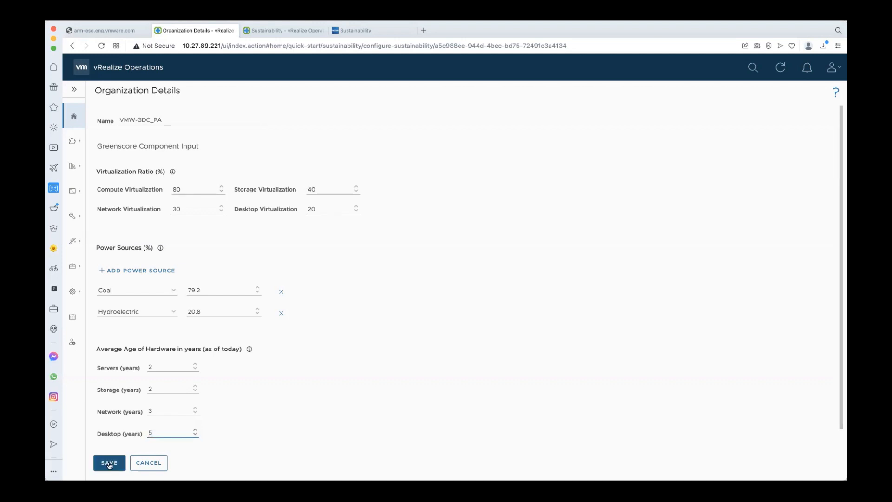
left_click(109, 463)
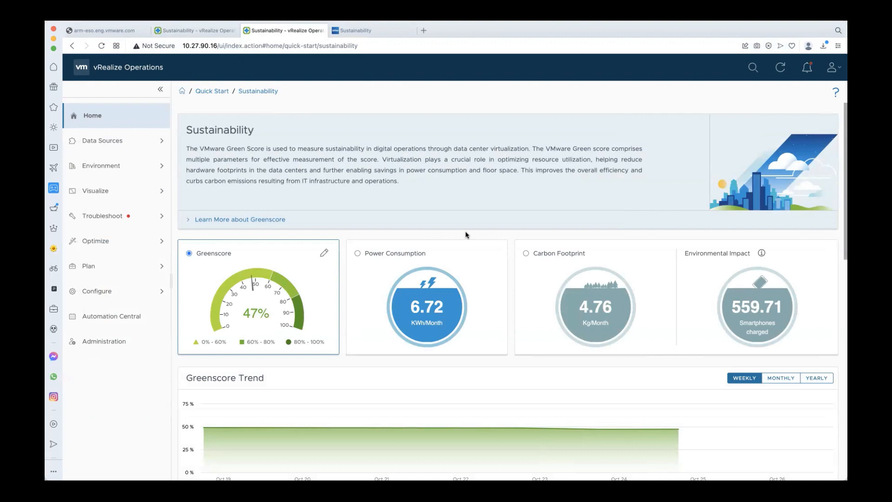
mouse_move(712, 387)
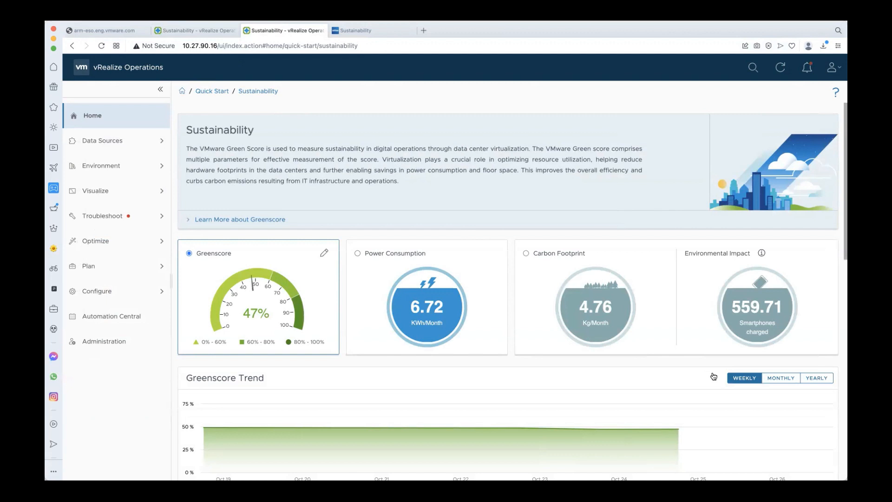
- Switch the Carbon Footprint trend chart to the MONTHLY view
left_click(780, 378)
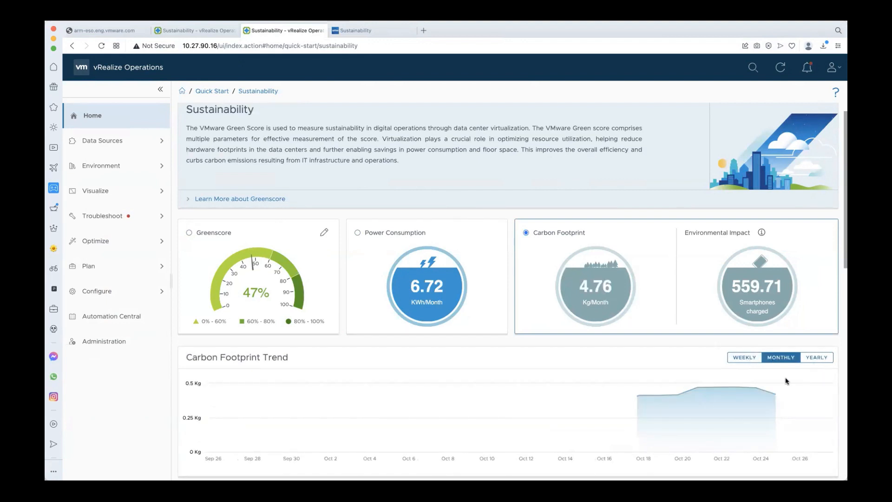
- Scroll down to the Clean Demand section below the carbon trend
scroll("down", 3)
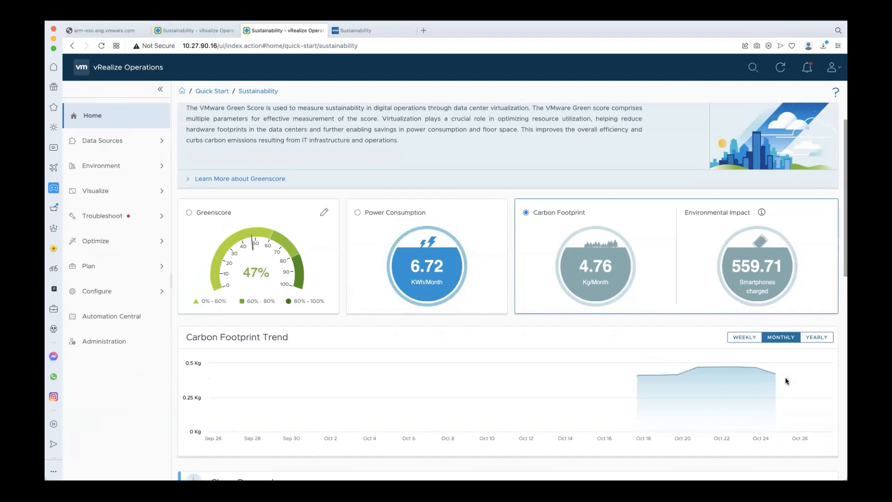
mouse_move(791, 262)
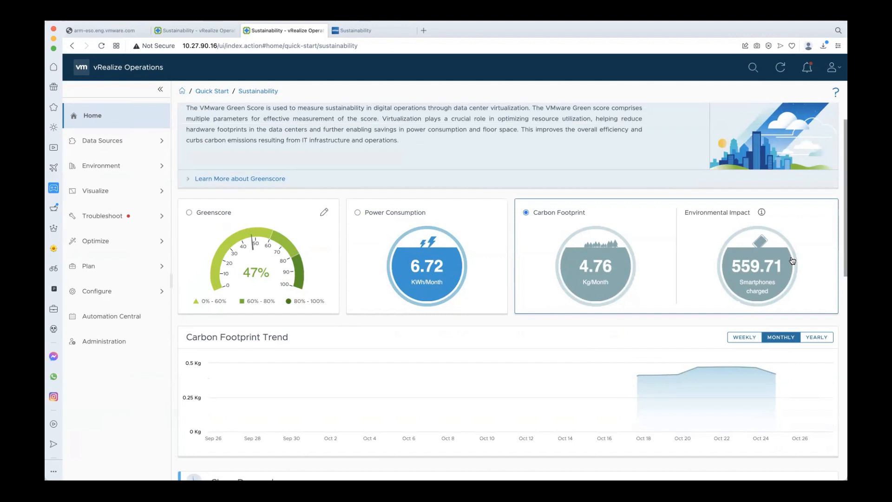
scroll("down", 3)
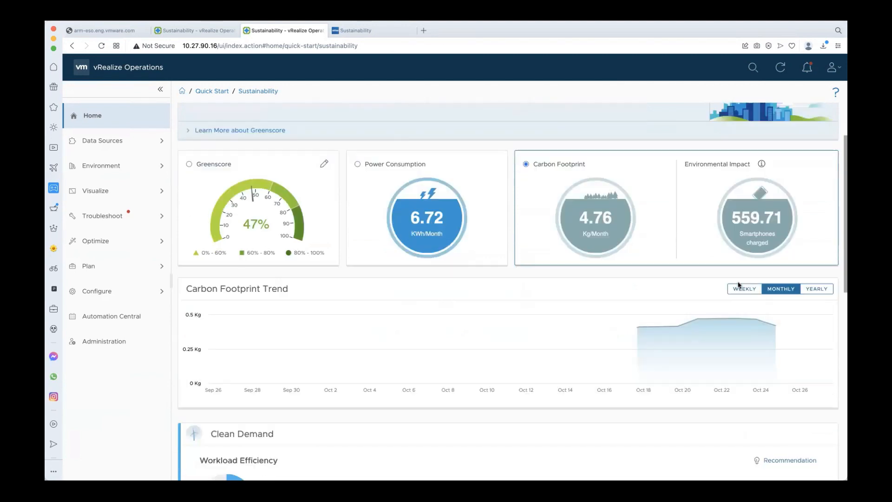
scroll("down", 3)
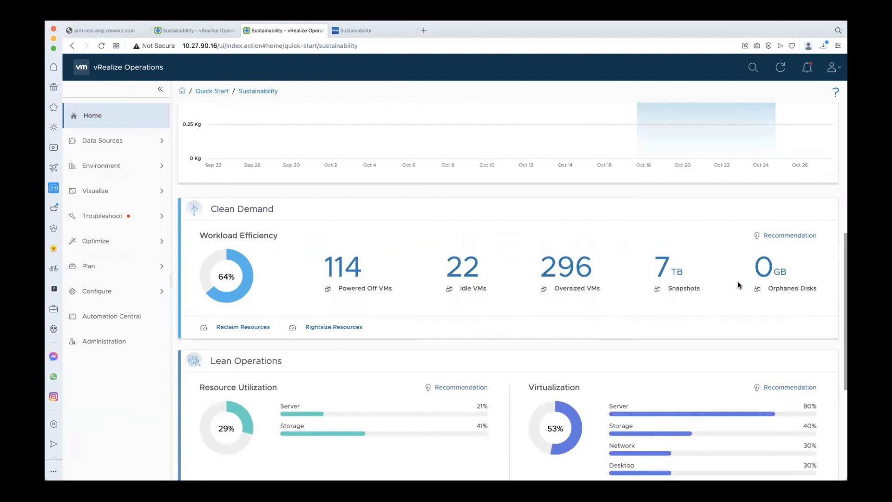
mouse_move(537, 311)
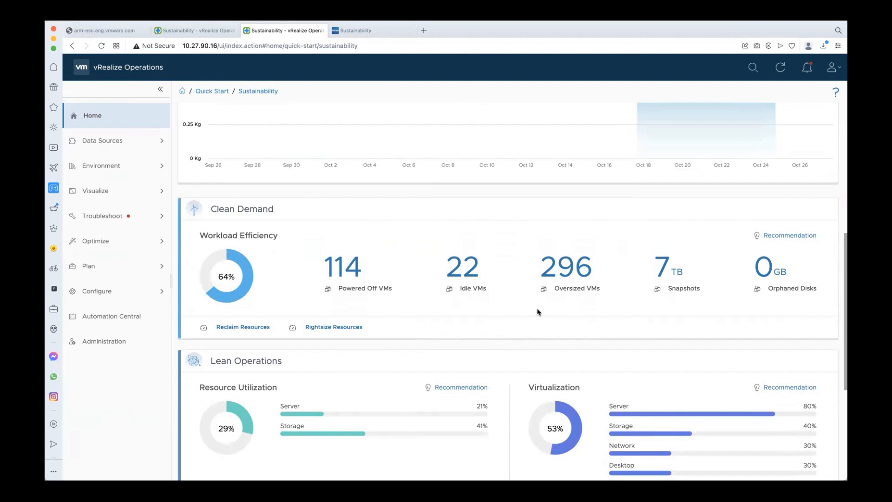
- Scroll past the Clean Demand and Lean Operations charts to reveal Green Supply
scroll("down", 3)
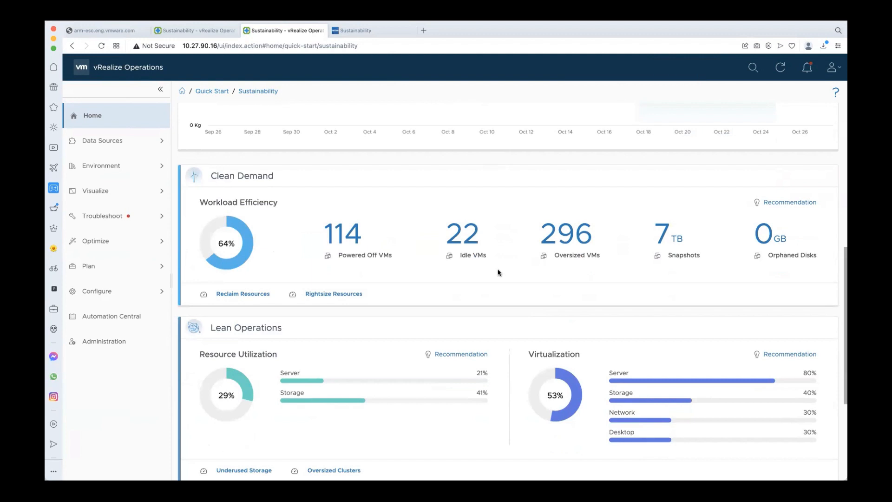
mouse_move(450, 308)
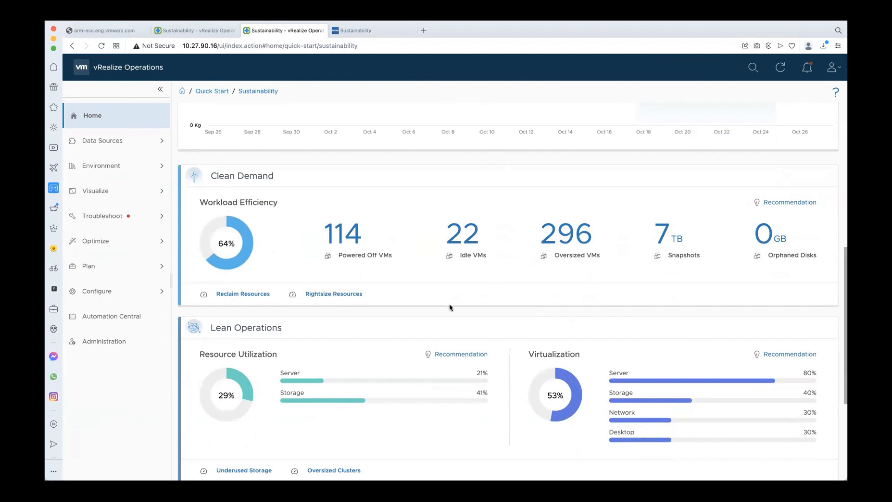
mouse_move(449, 288)
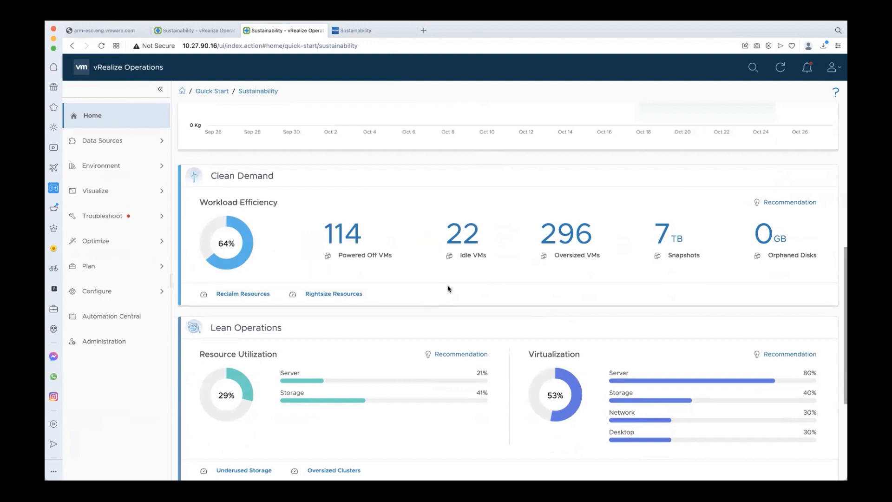
mouse_move(495, 280)
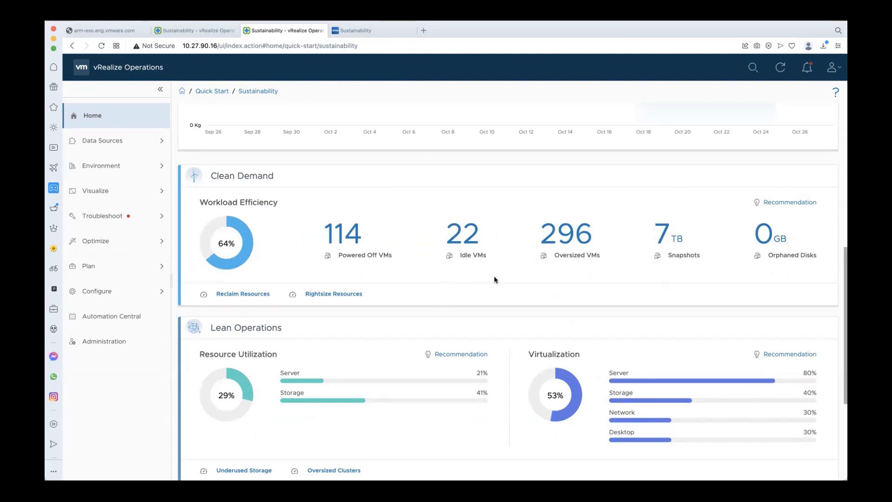
mouse_move(588, 281)
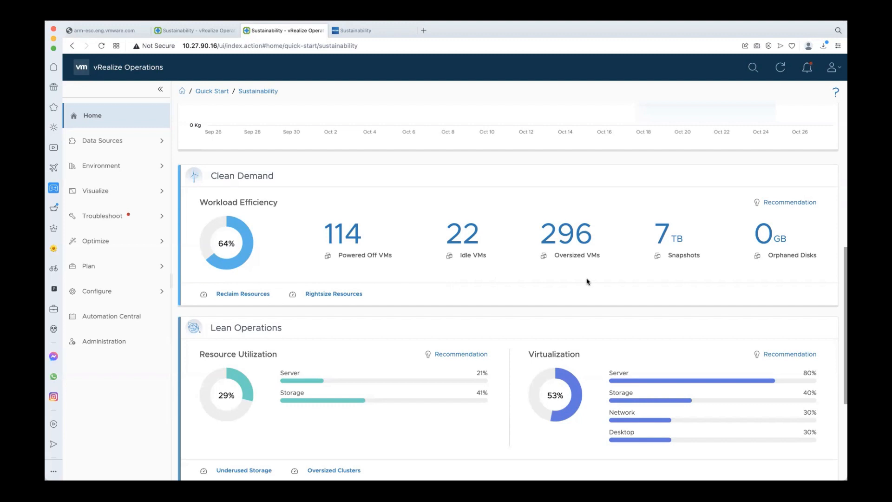
mouse_move(376, 318)
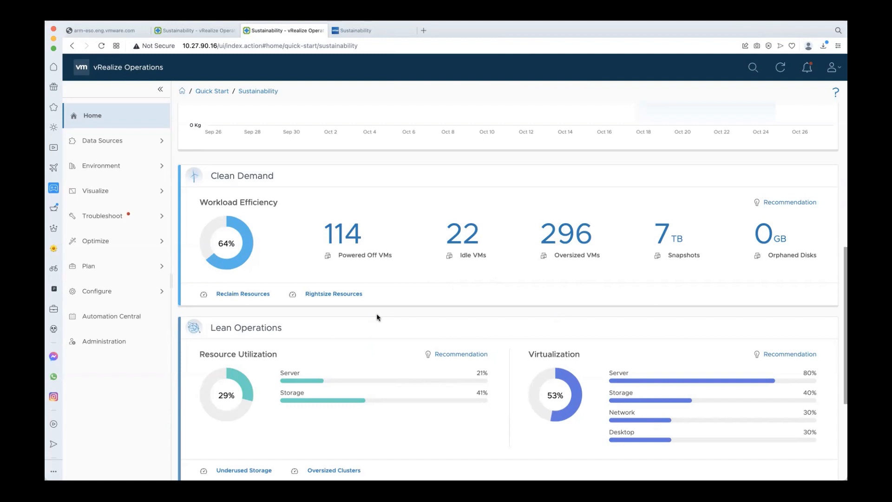
mouse_move(239, 248)
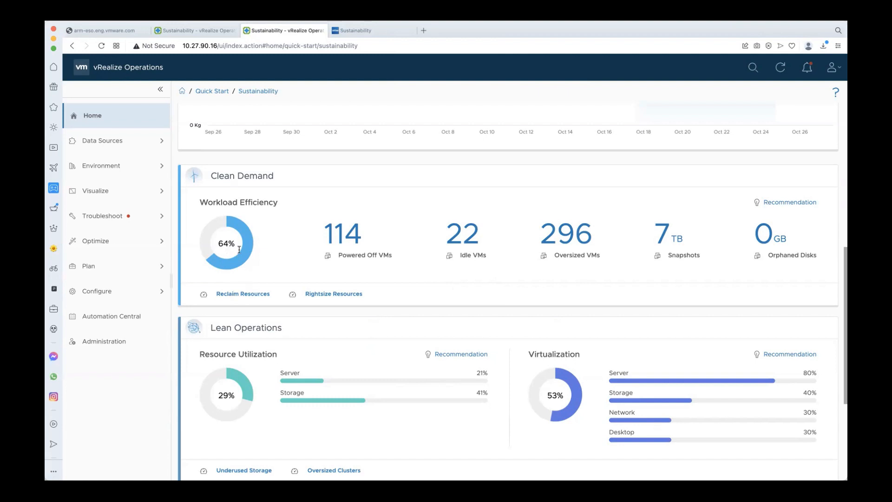
mouse_move(409, 373)
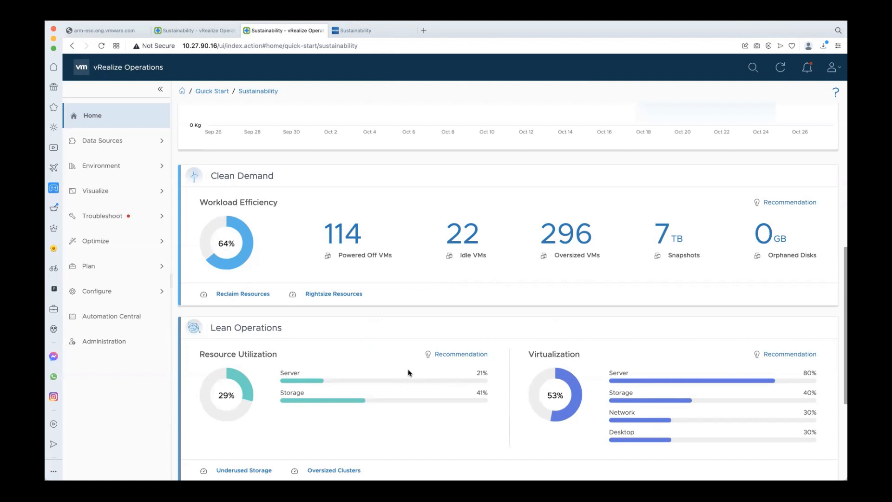
mouse_move(348, 372)
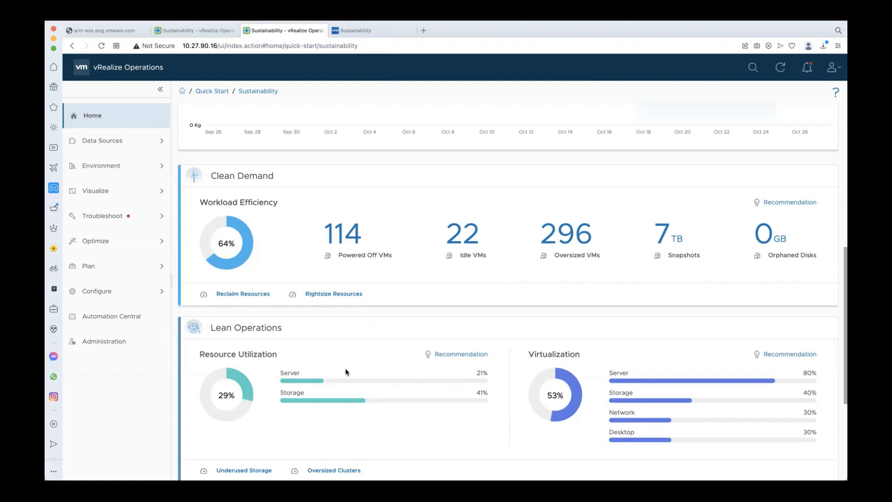
scroll("down", 3)
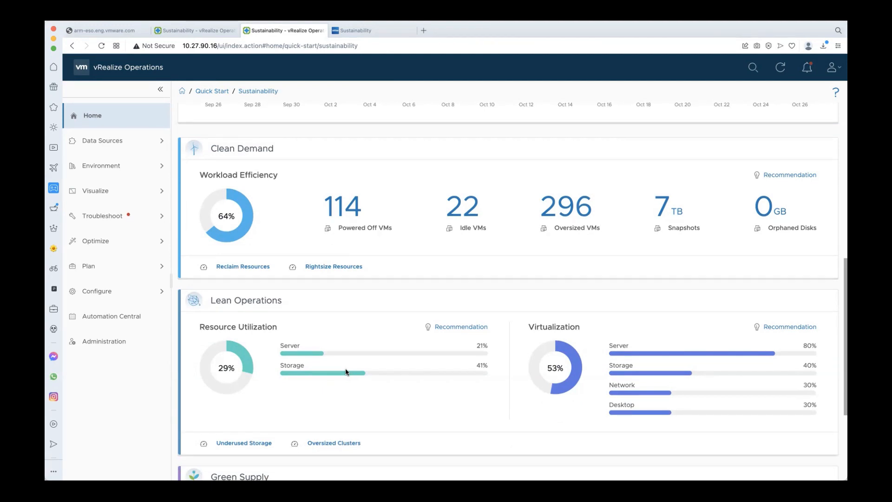
scroll("down", 3)
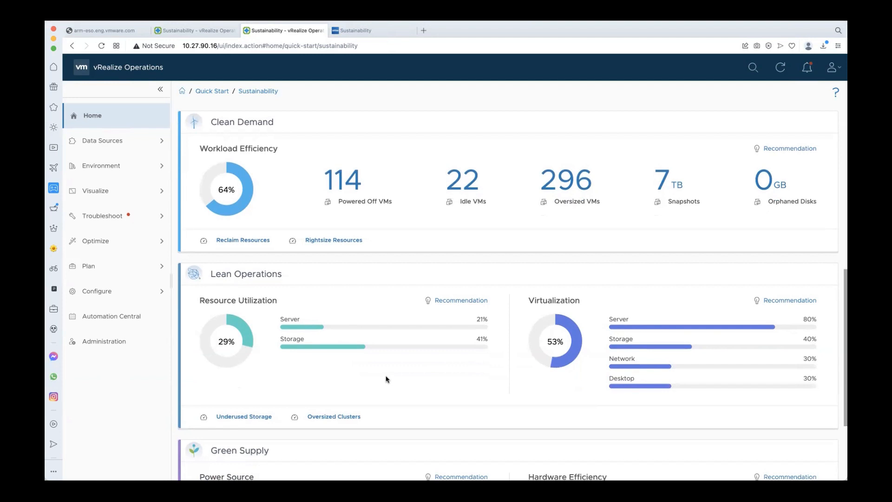
mouse_move(278, 439)
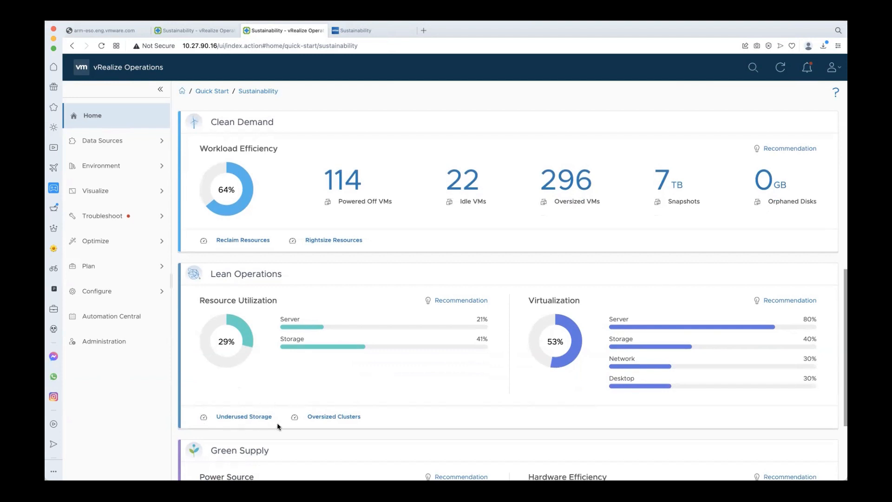
mouse_move(429, 380)
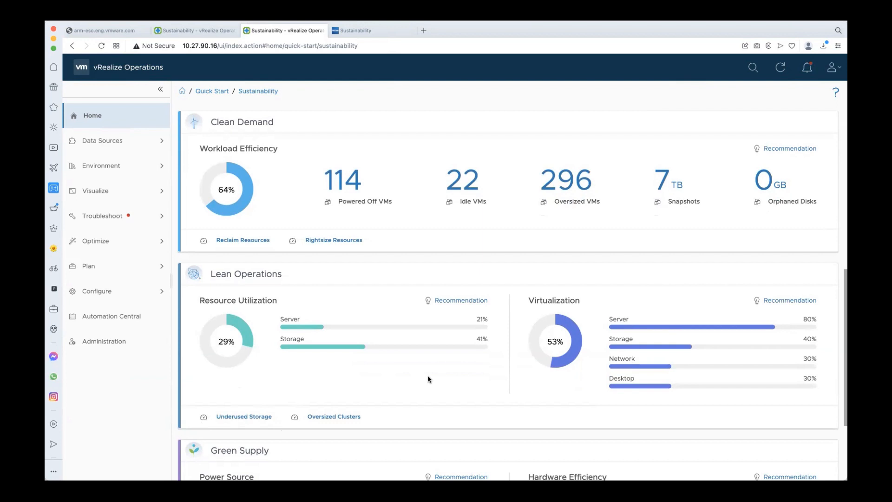
mouse_move(228, 352)
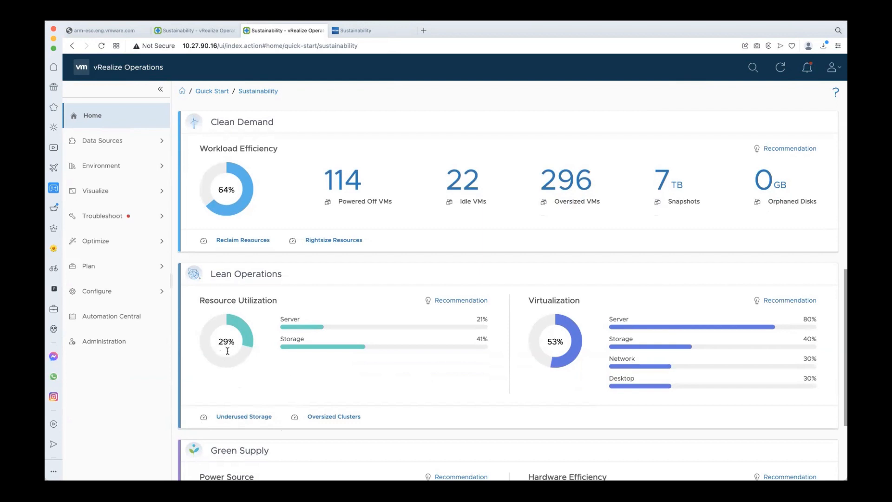
mouse_move(481, 377)
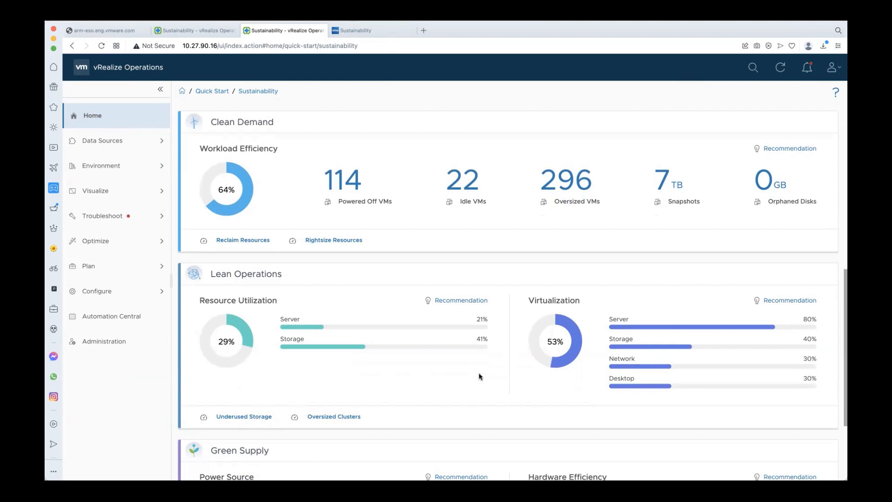
scroll("down", 3)
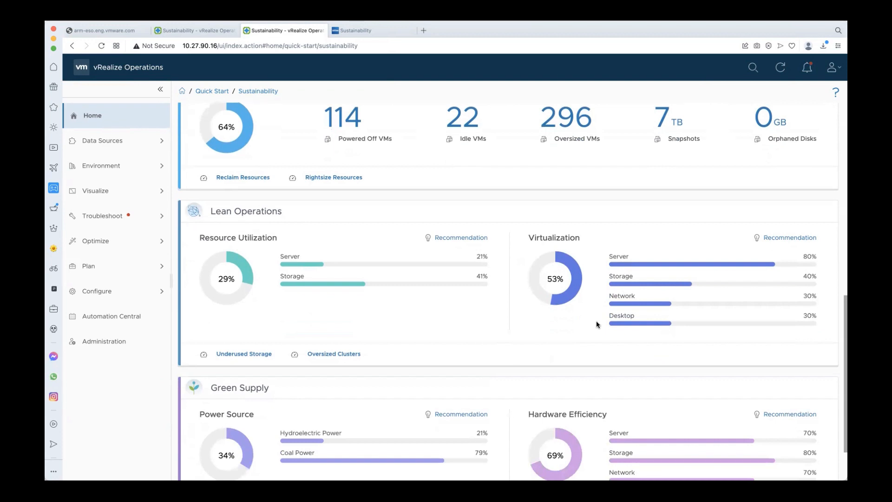
mouse_move(630, 327)
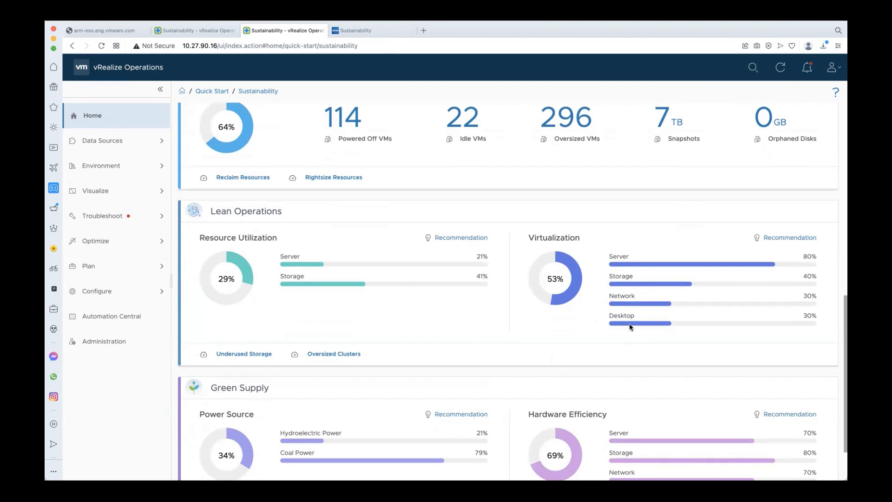
- Scroll to show the full Green Supply Power Source and Hardware Efficiency breakdowns
scroll("down", 3)
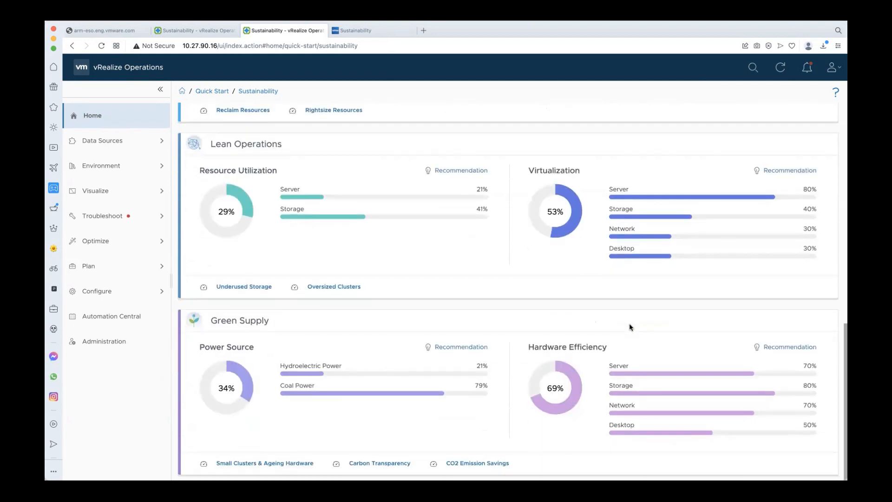
mouse_move(424, 400)
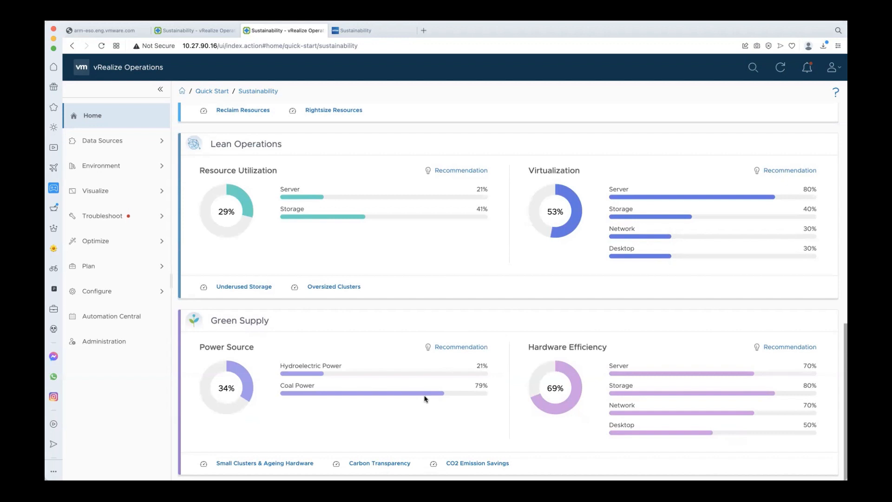
mouse_move(481, 426)
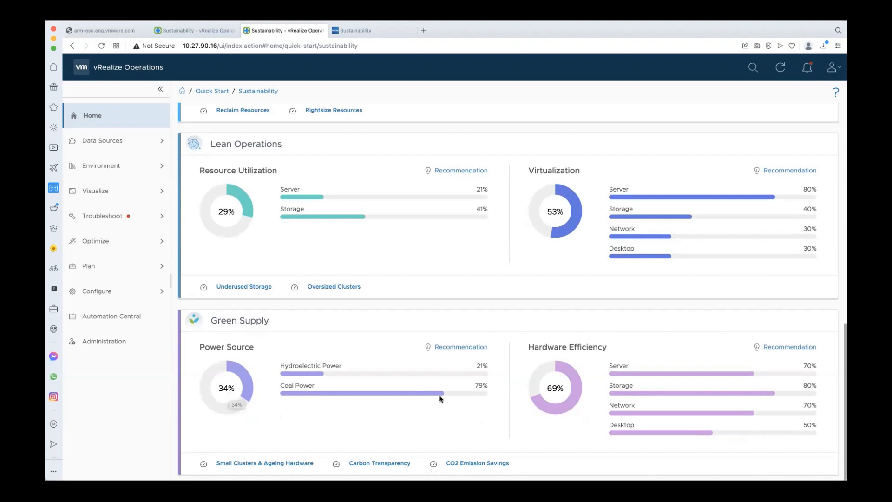
mouse_move(462, 370)
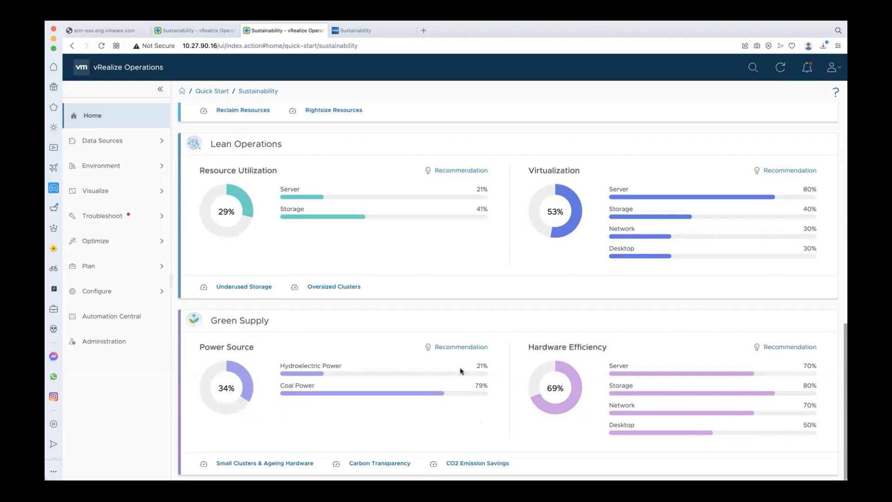
mouse_move(449, 384)
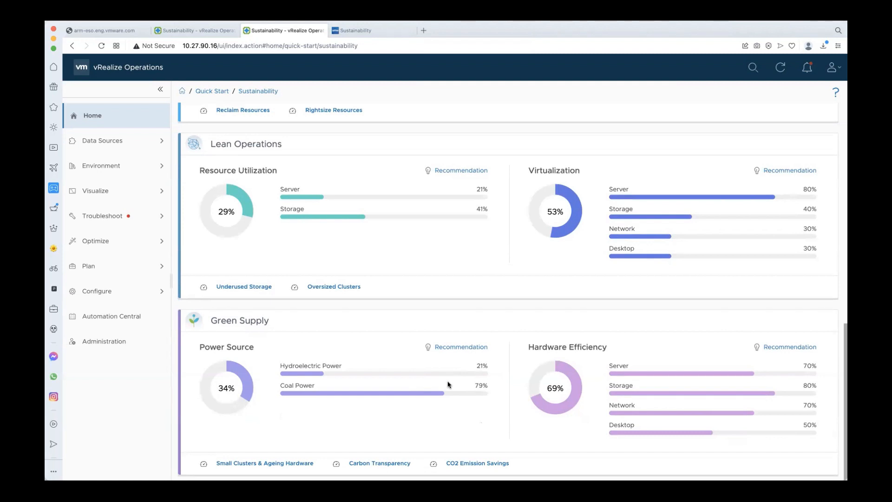
mouse_move(394, 428)
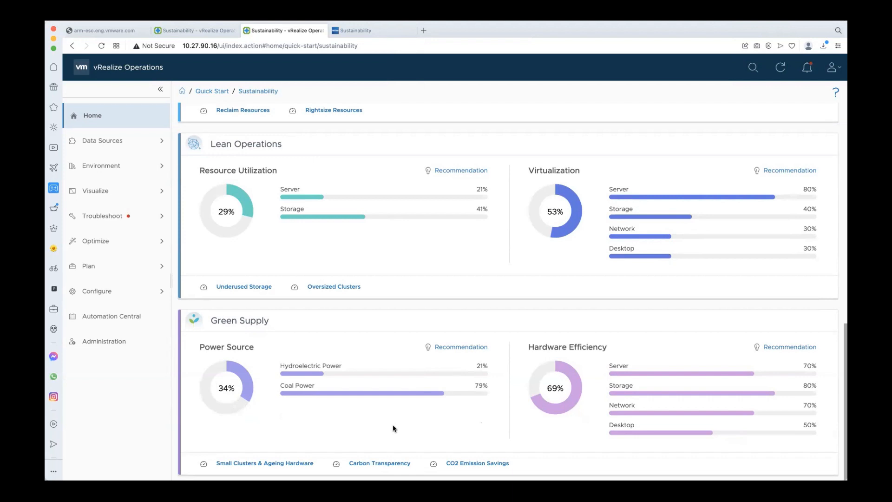
mouse_move(611, 417)
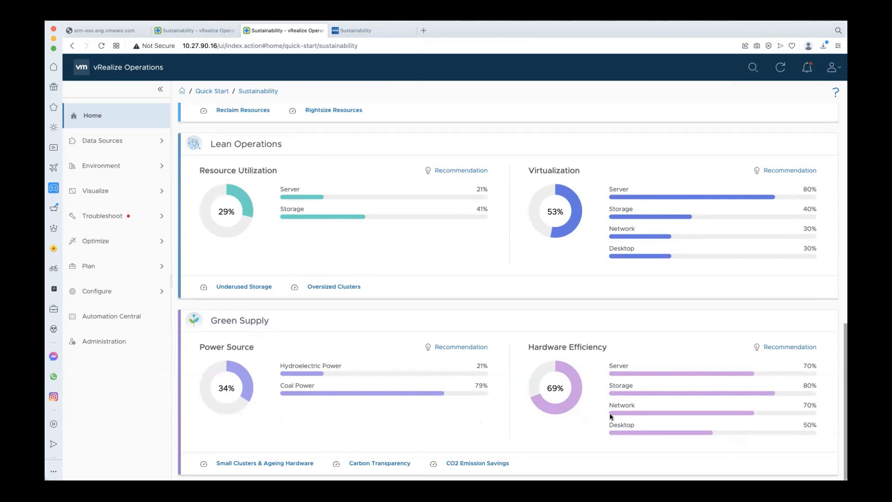
mouse_move(580, 433)
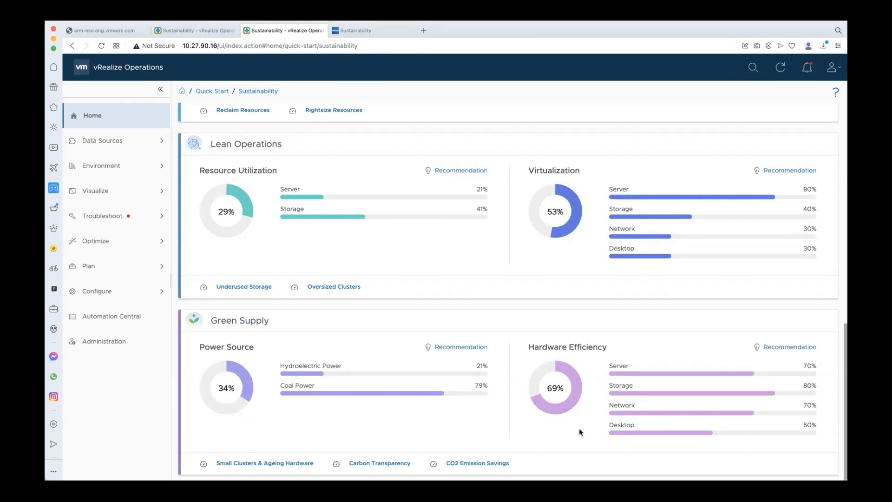
mouse_move(723, 435)
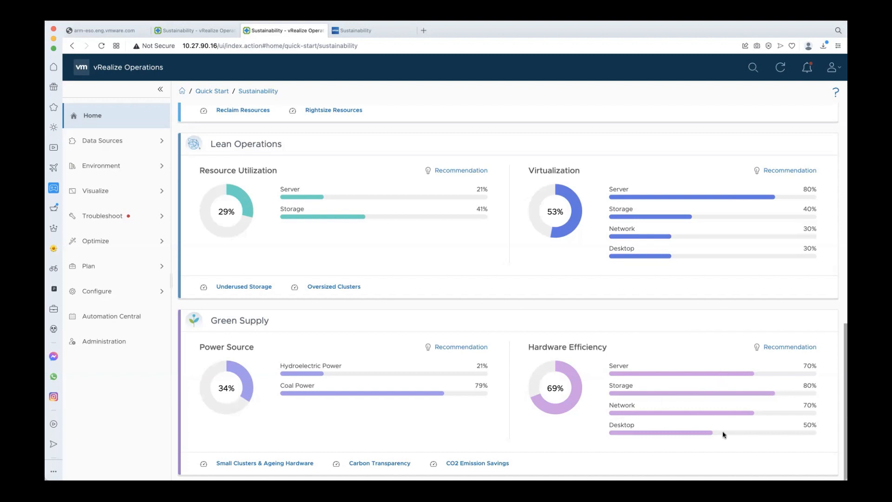
mouse_move(785, 452)
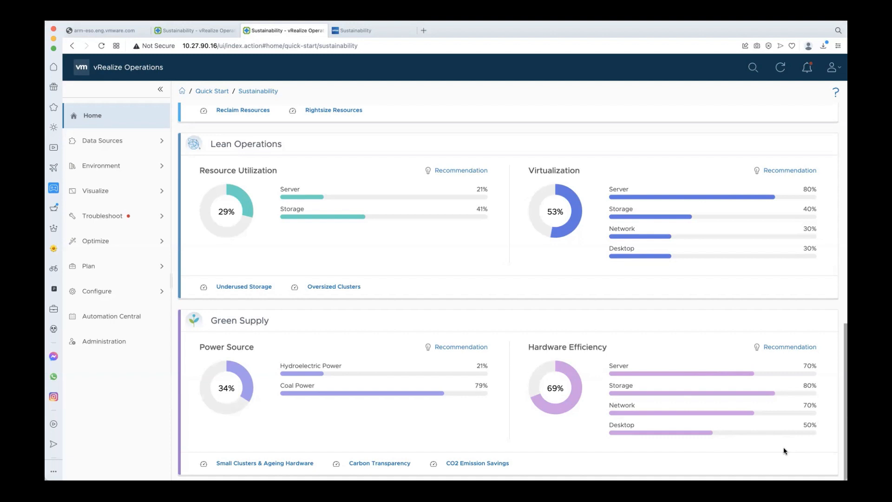
mouse_move(312, 445)
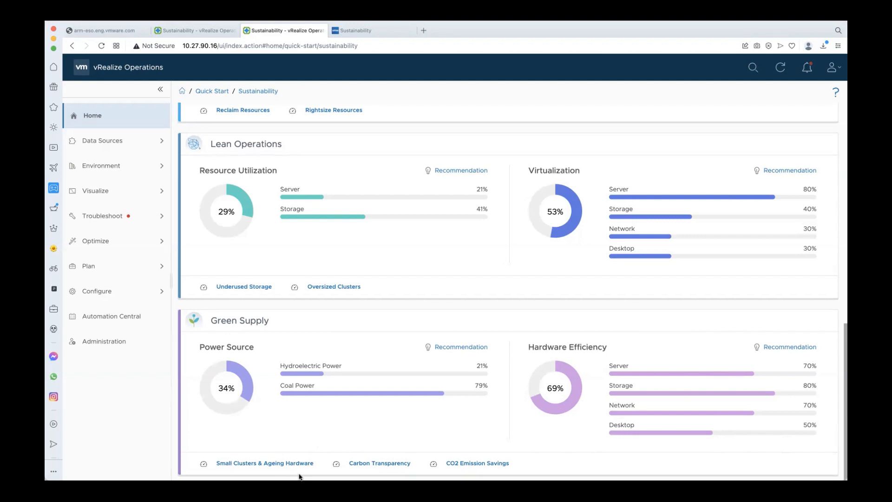
mouse_move(319, 454)
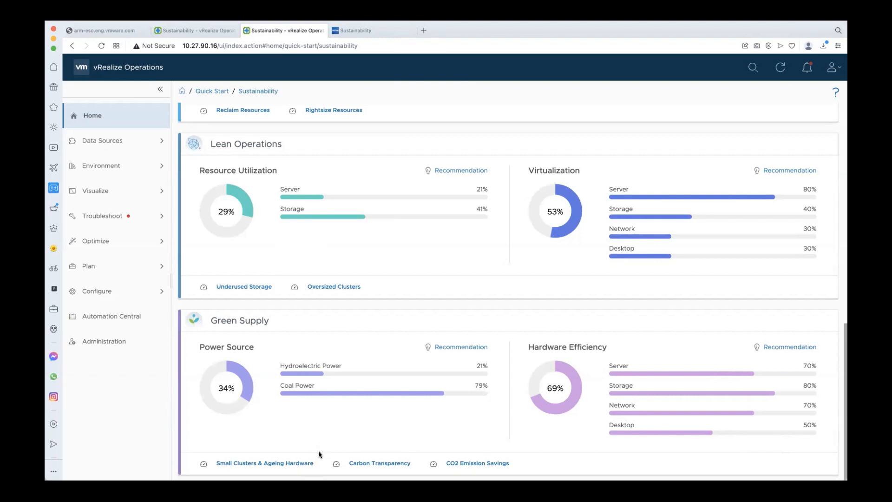
mouse_move(226, 457)
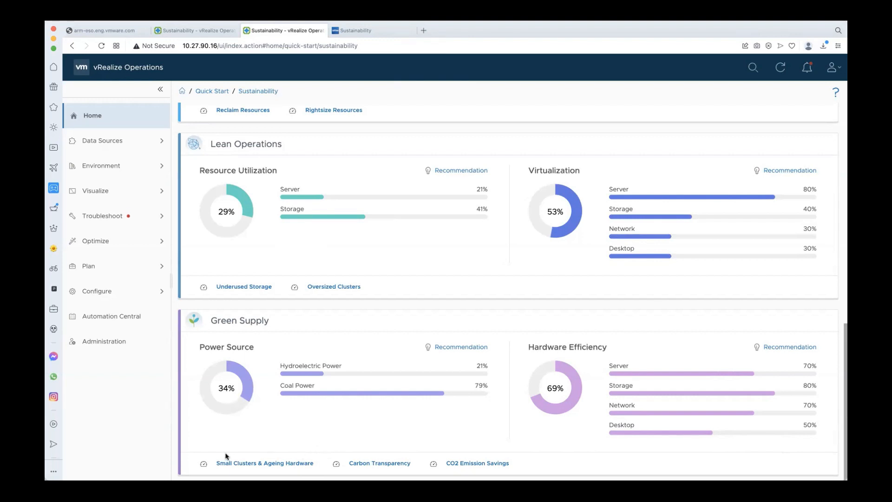
mouse_move(276, 451)
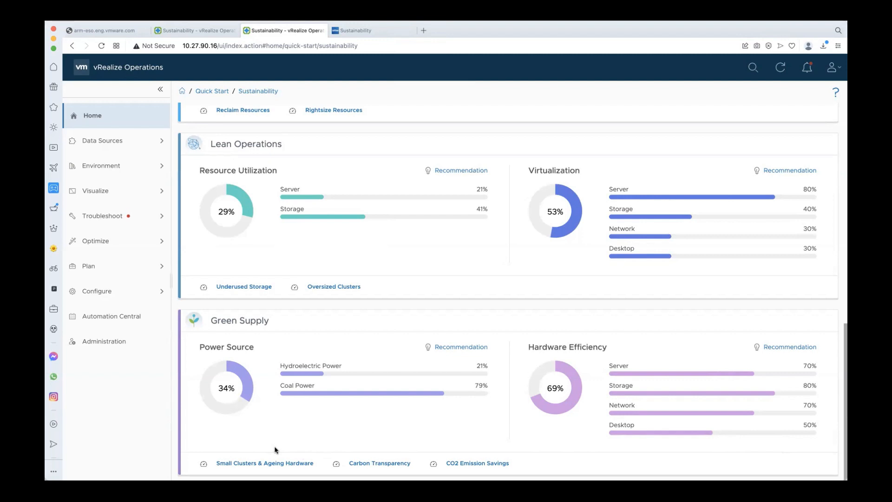
mouse_move(307, 449)
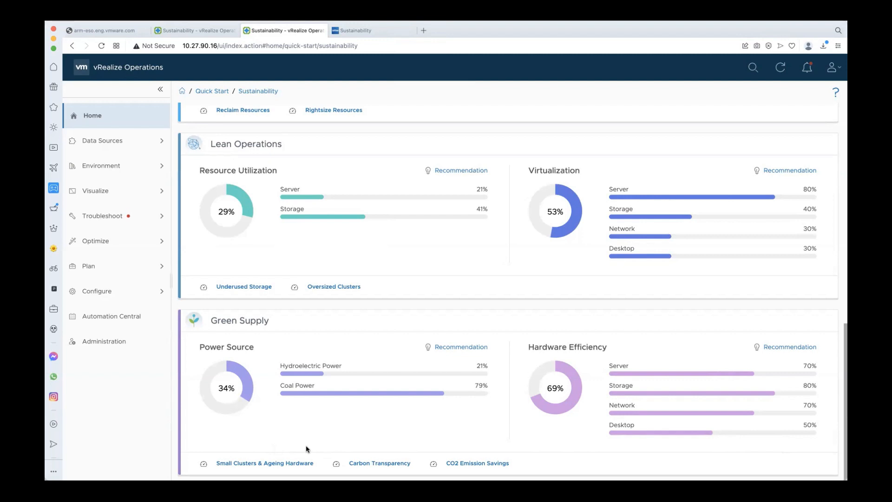
mouse_move(415, 442)
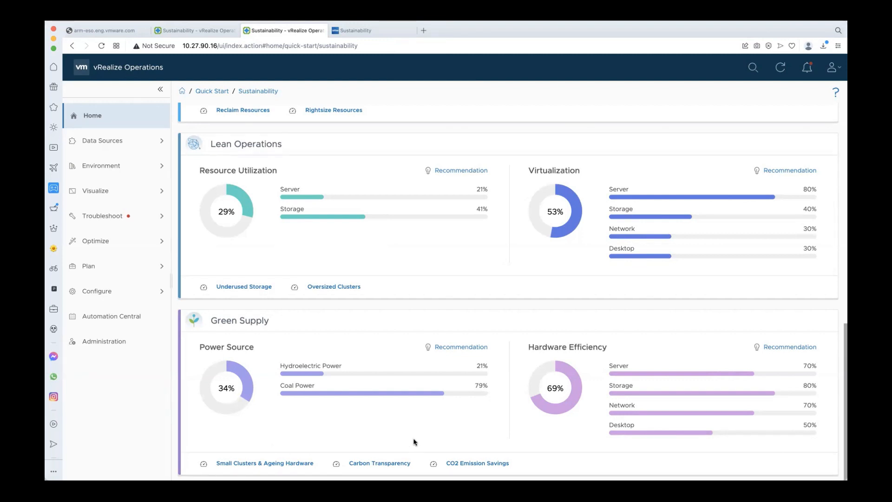
mouse_move(554, 455)
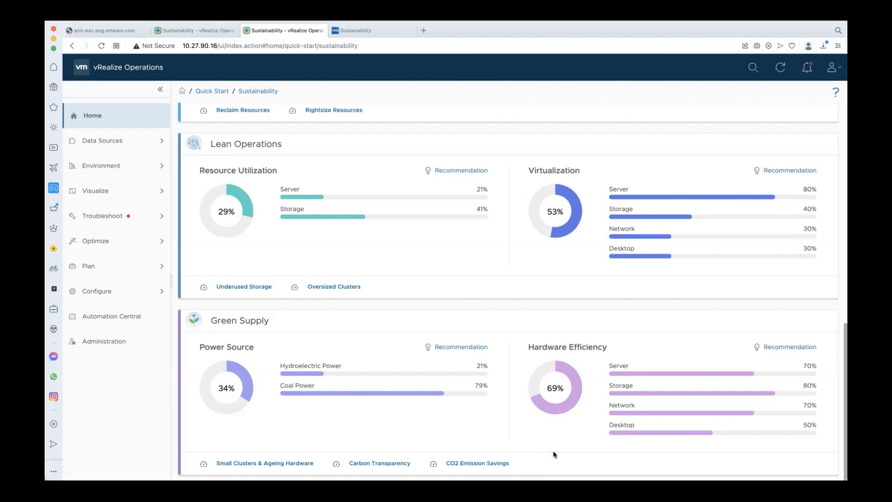